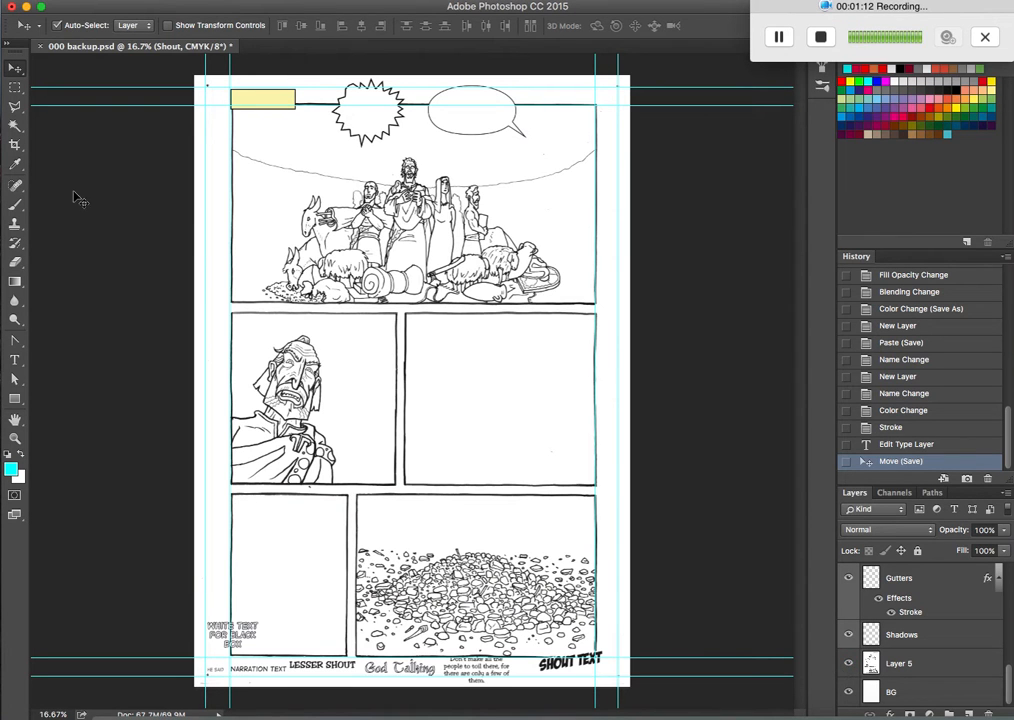
{"action": "mouse_move", "coordinate": [636, 248]}
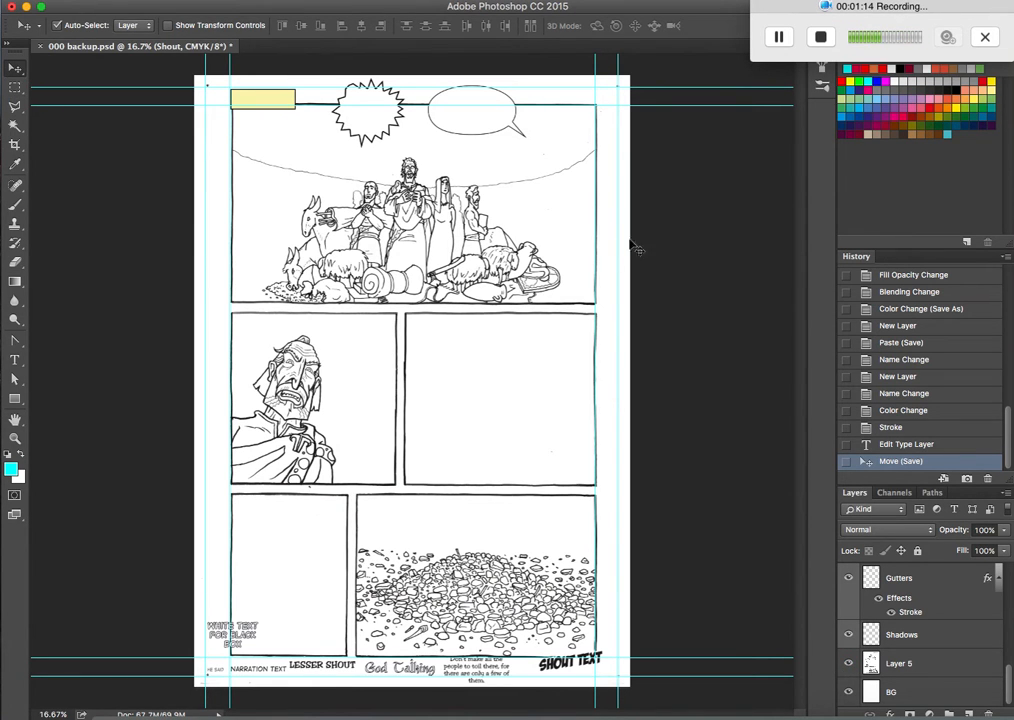
Collapse the Text WEB group so Boxes WEB and Gutters show beneath it in the Layers panel
{"action": "left_click", "coordinate": [900, 664]}
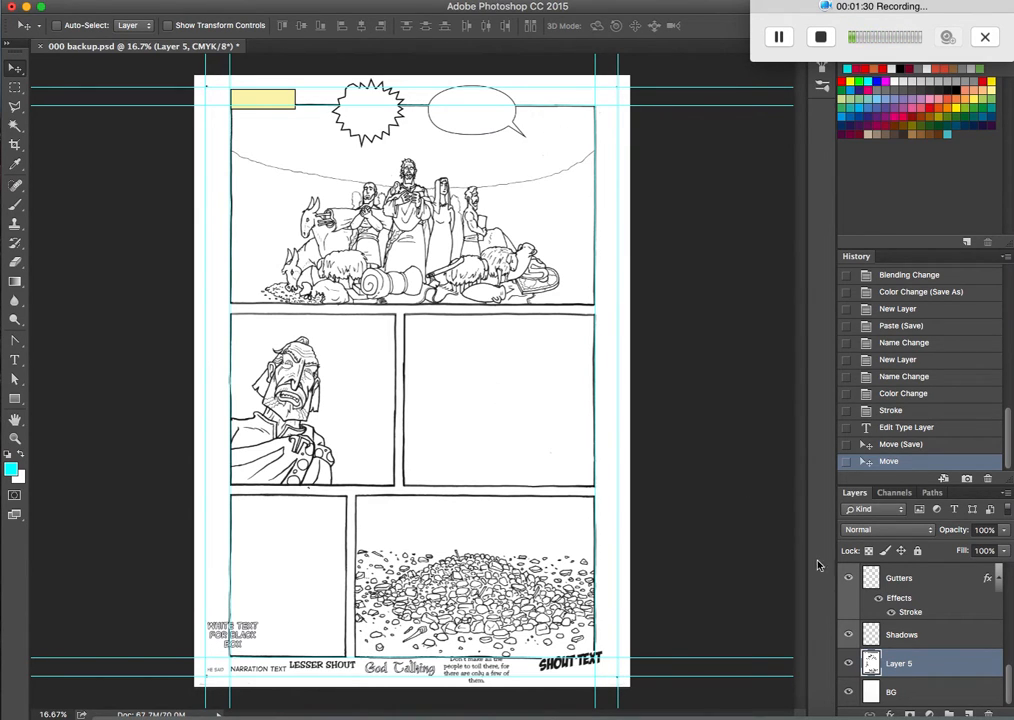
{"action": "mouse_move", "coordinate": [638, 430]}
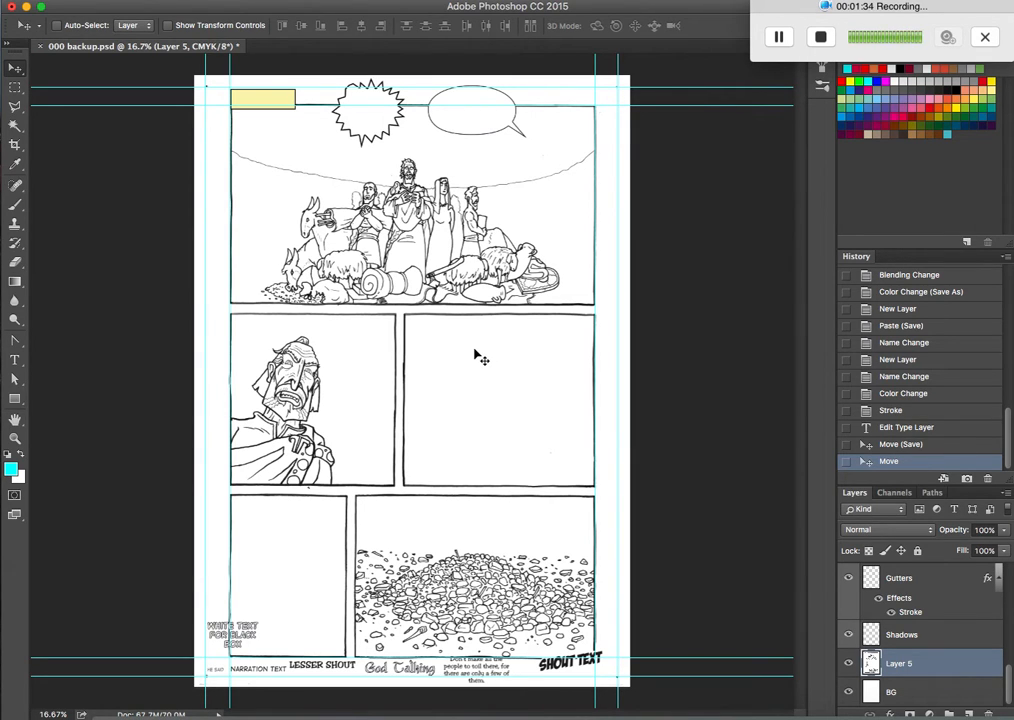
{"action": "mouse_move", "coordinate": [588, 360]}
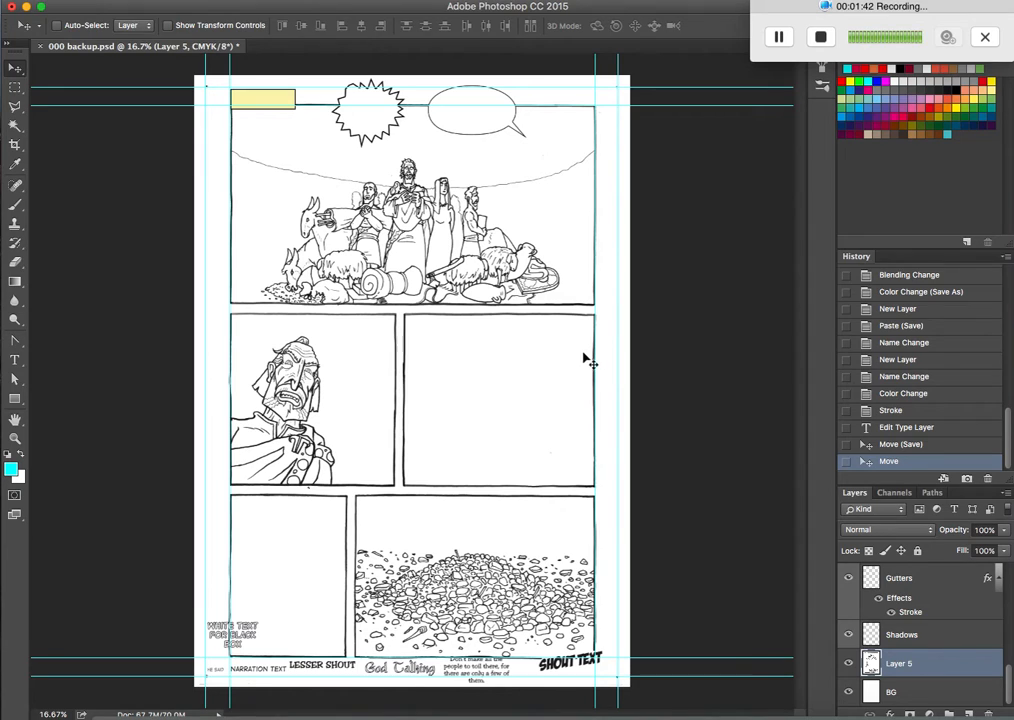
{"action": "mouse_move", "coordinate": [448, 296]}
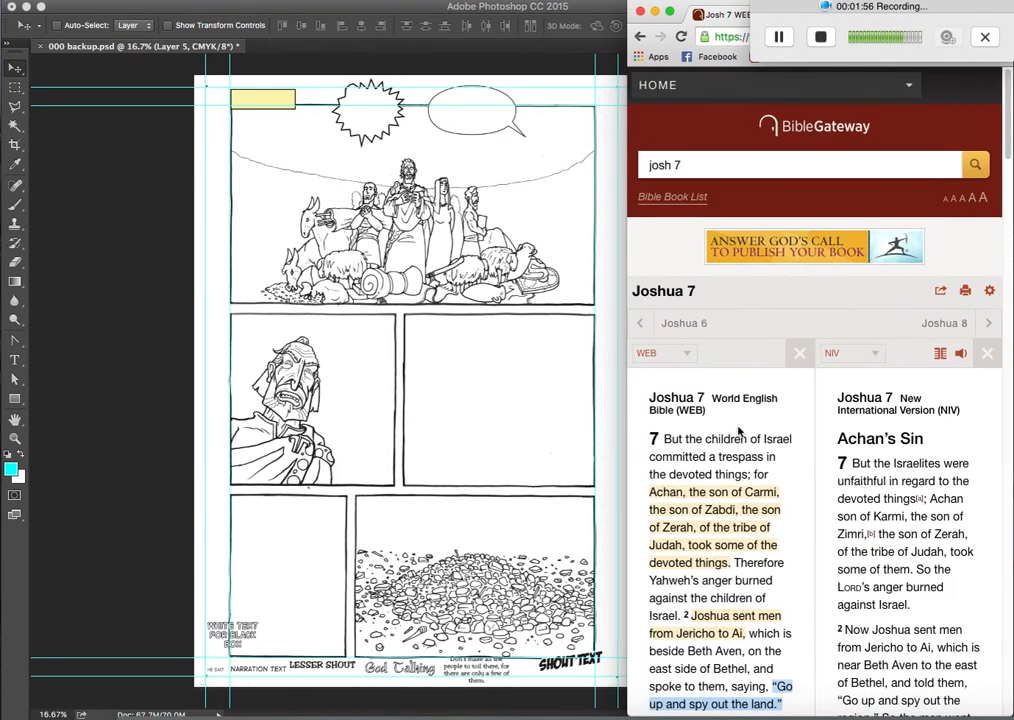
{"action": "scroll", "scroll_direction": "down", "scroll_amount": 3}
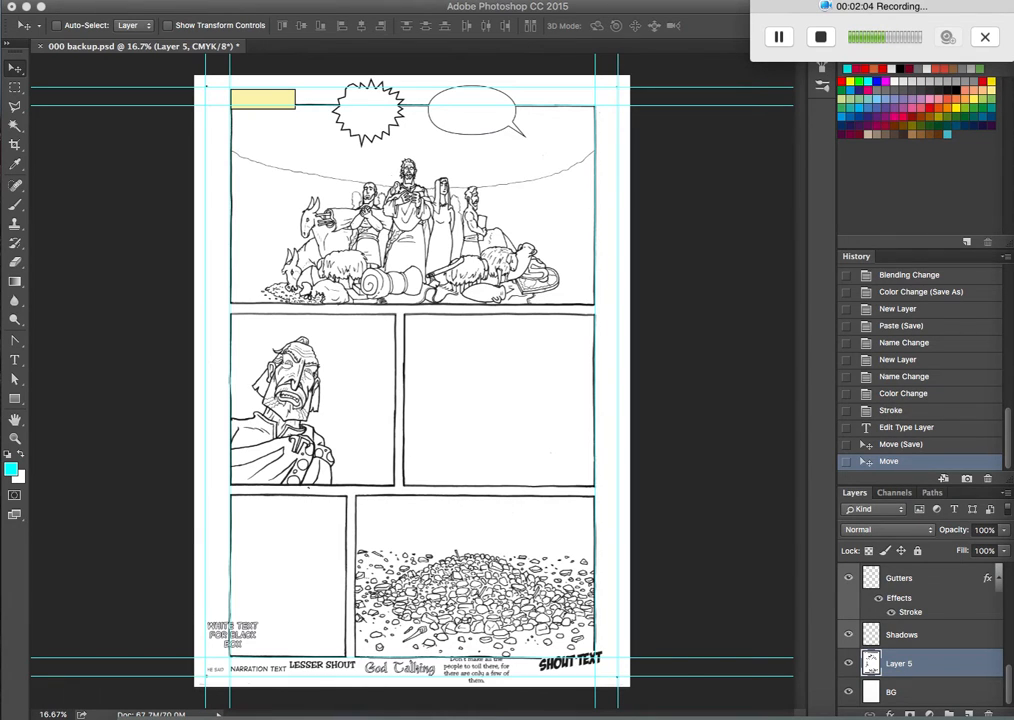
{"action": "mouse_move", "coordinate": [684, 174]}
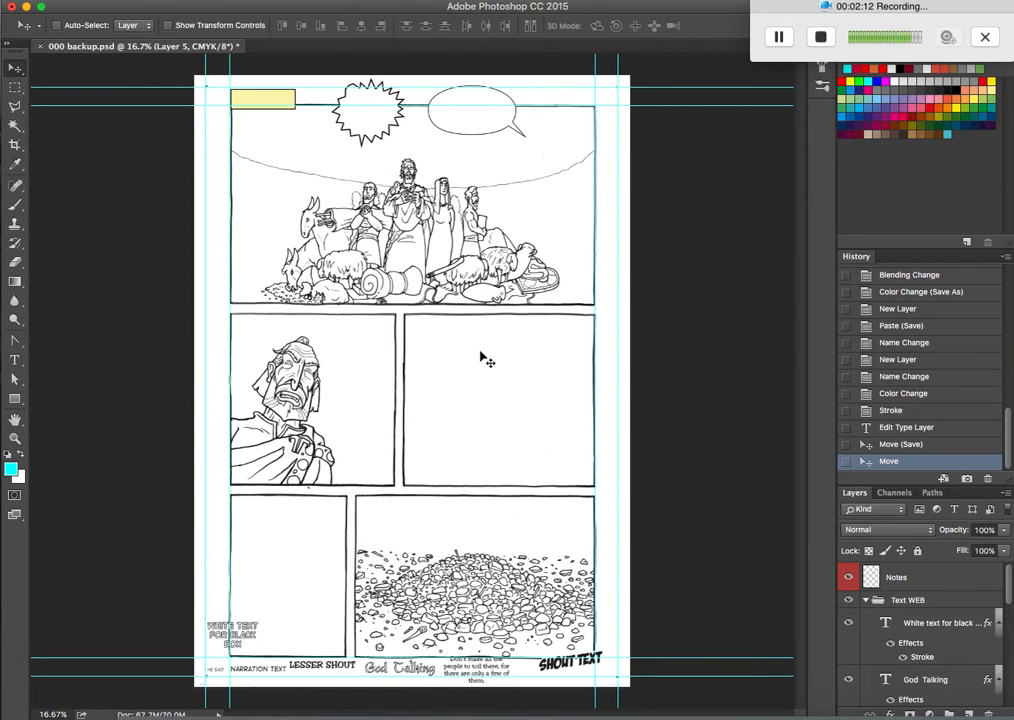
{"action": "left_click", "coordinate": [864, 600]}
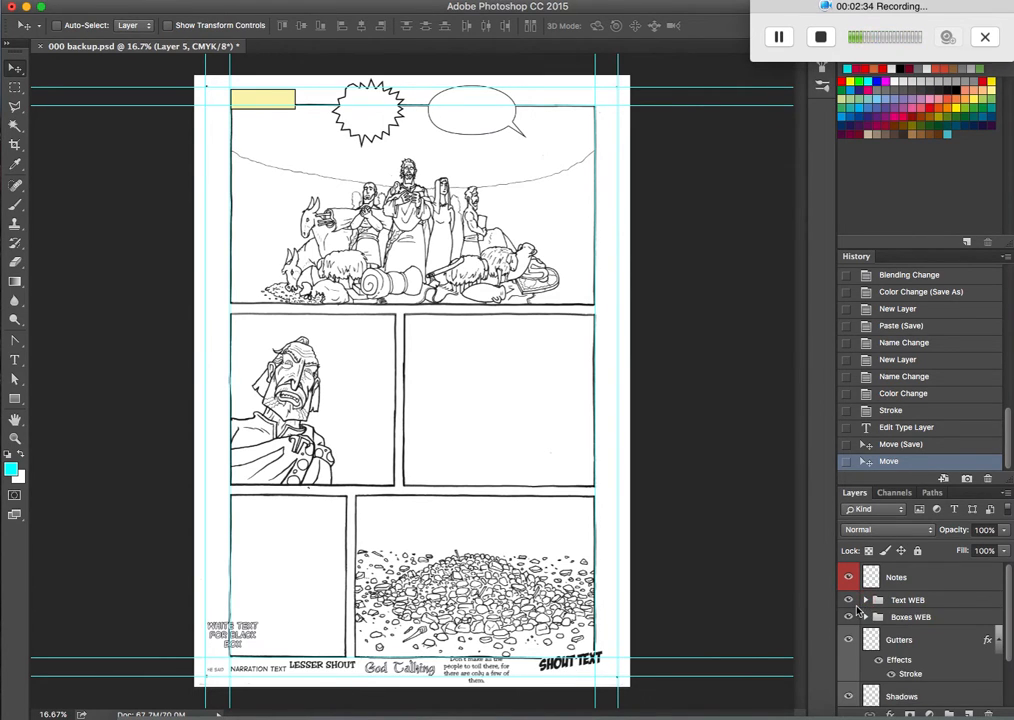
{"action": "mouse_move", "coordinate": [378, 322]}
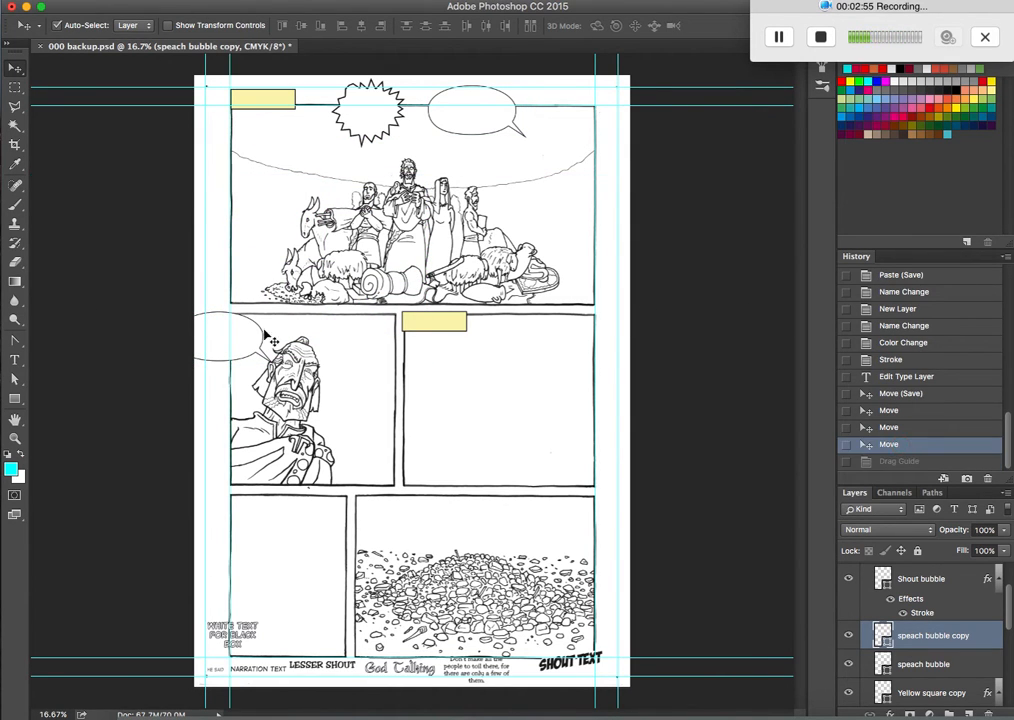
Position the copied speech bubble over the old man's middle-row panel
{"action": "left_click_drag", "start_coordinate": [244, 336], "coordinate": [376, 160]}
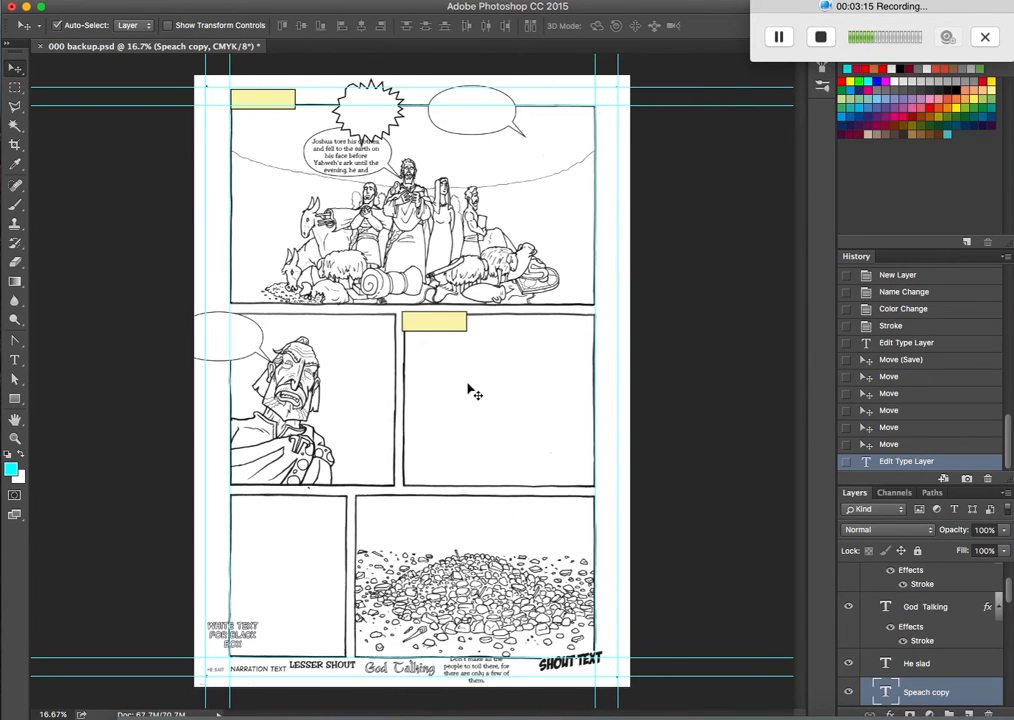
{"action": "mouse_move", "coordinate": [264, 690]}
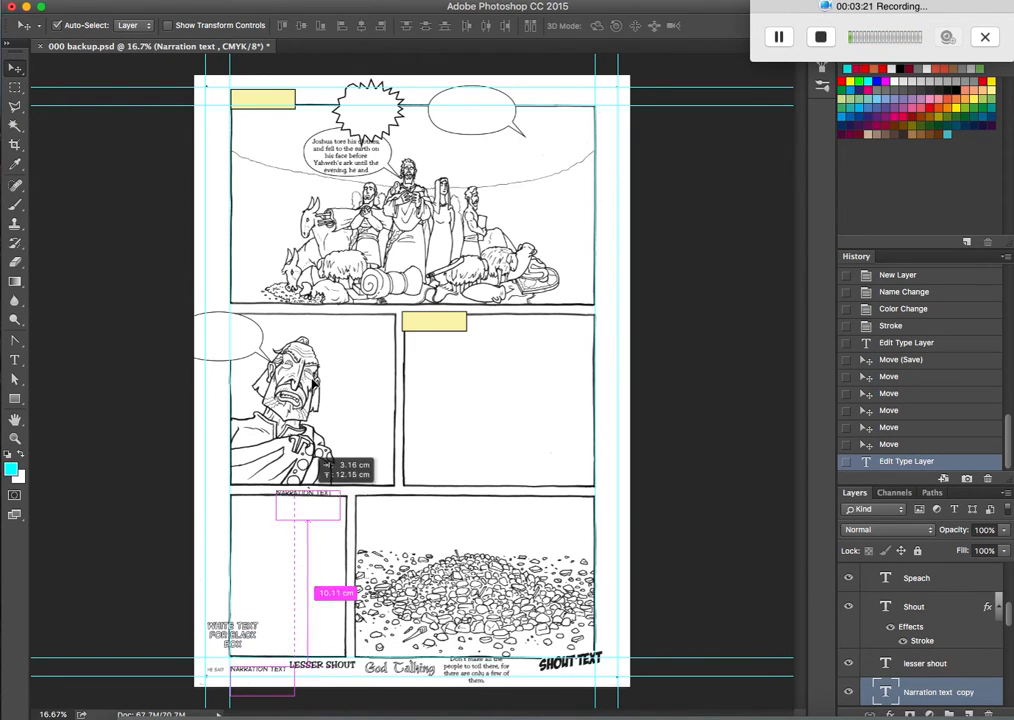
Move the copied narration text up into the top yellow caption box
{"action": "left_click_drag", "start_coordinate": [308, 504], "coordinate": [264, 110]}
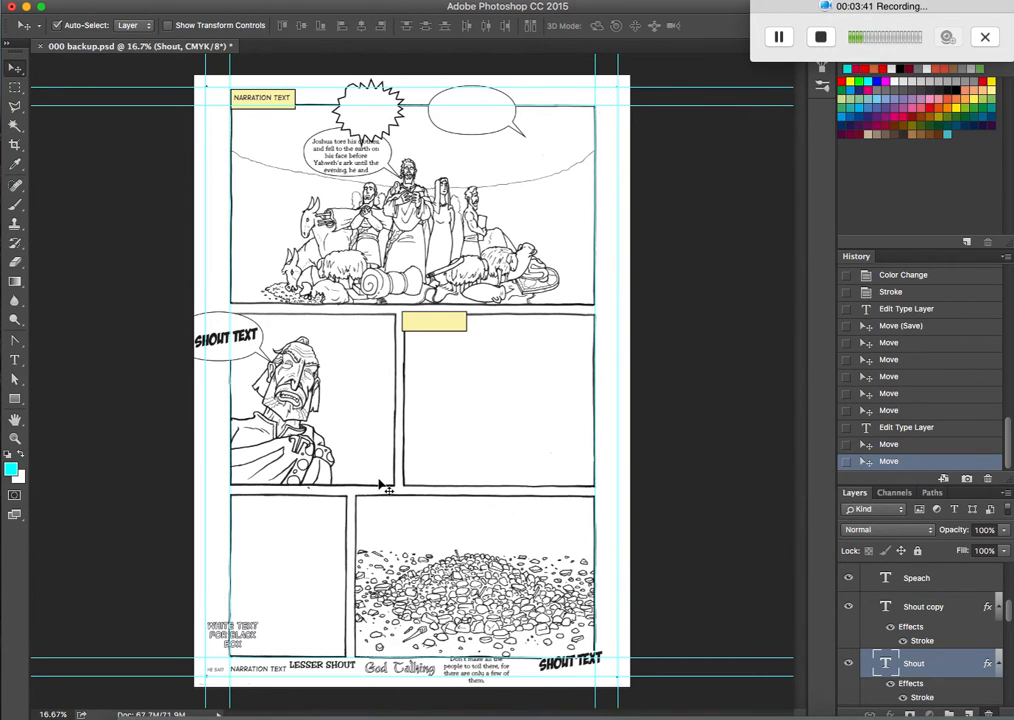
{"action": "mouse_move", "coordinate": [356, 476]}
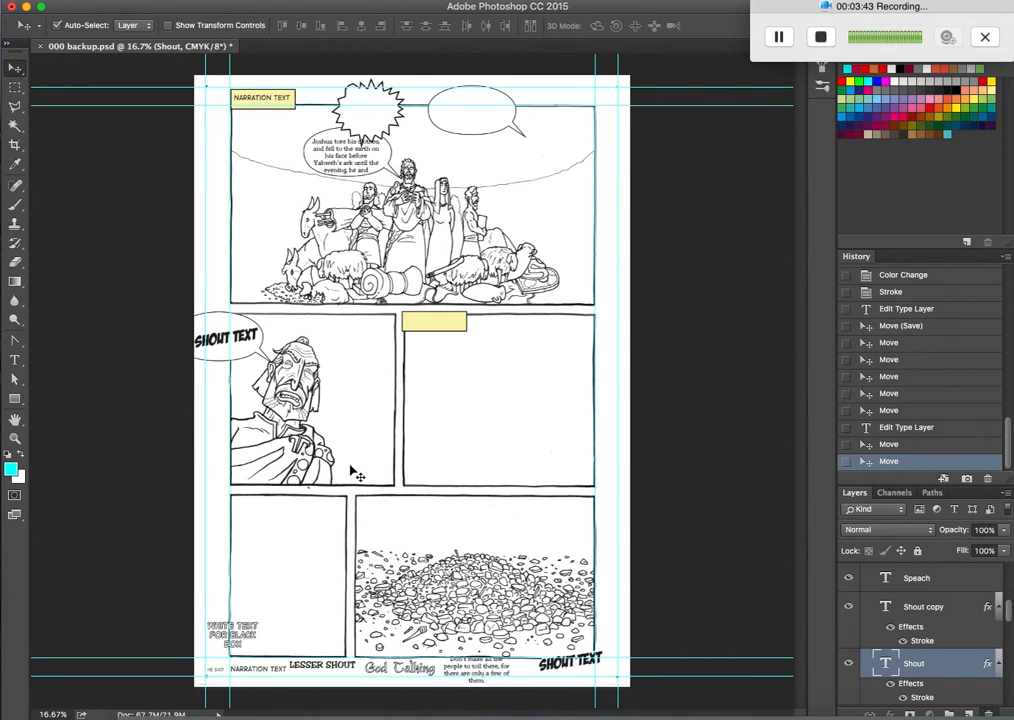
{"action": "mouse_move", "coordinate": [406, 440]}
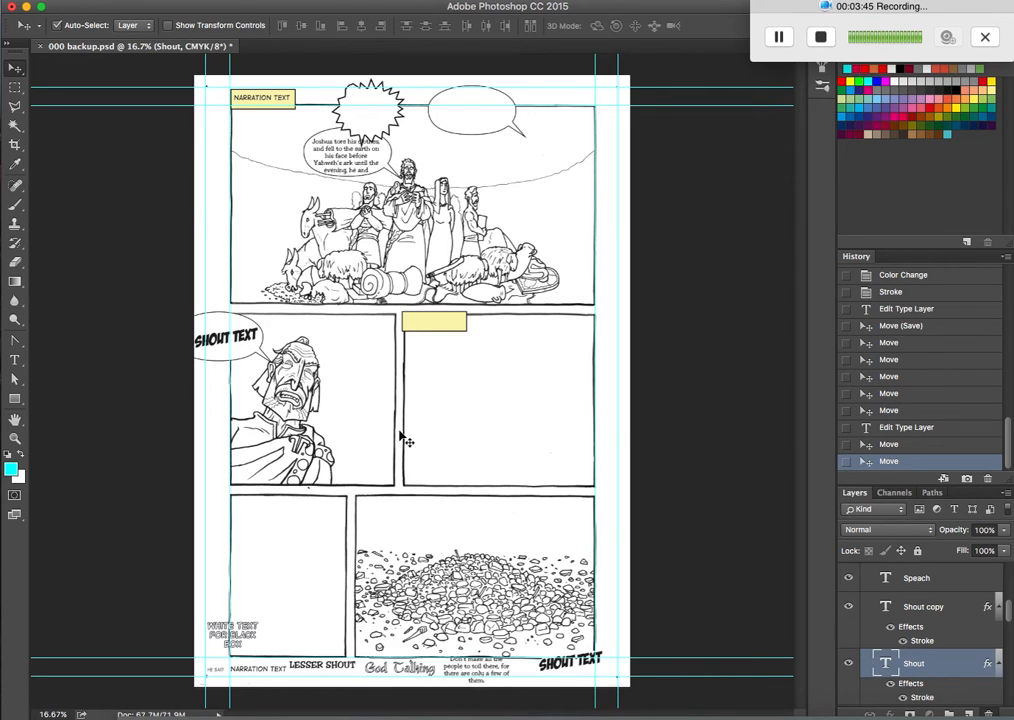
{"action": "mouse_move", "coordinate": [246, 364]}
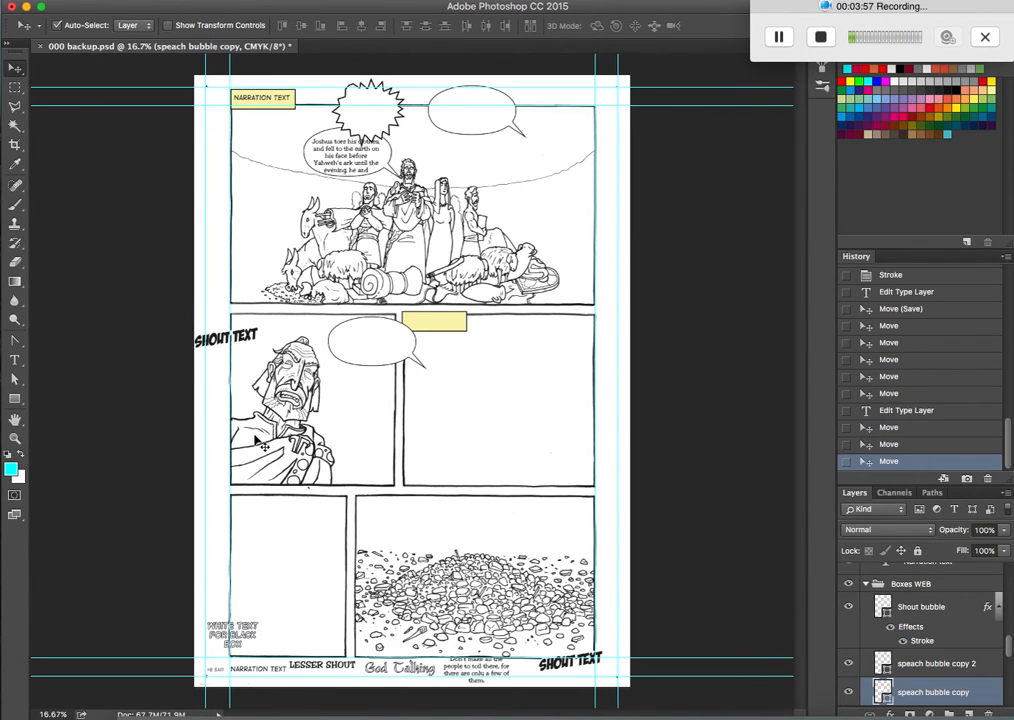
{"action": "mouse_move", "coordinate": [348, 472]}
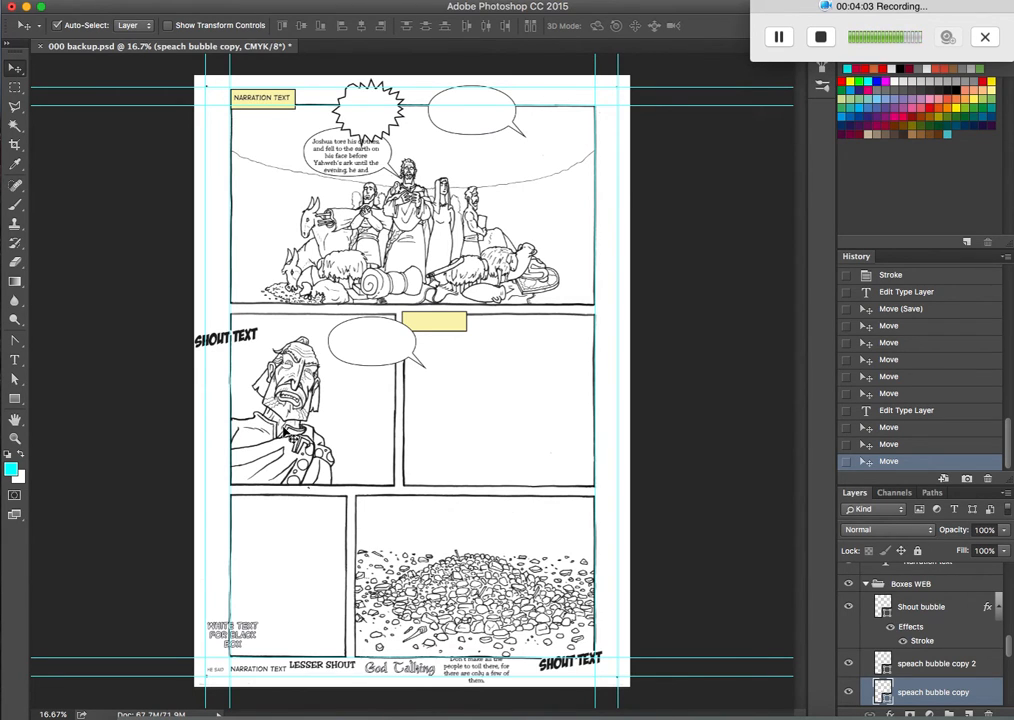
{"action": "mouse_move", "coordinate": [318, 446]}
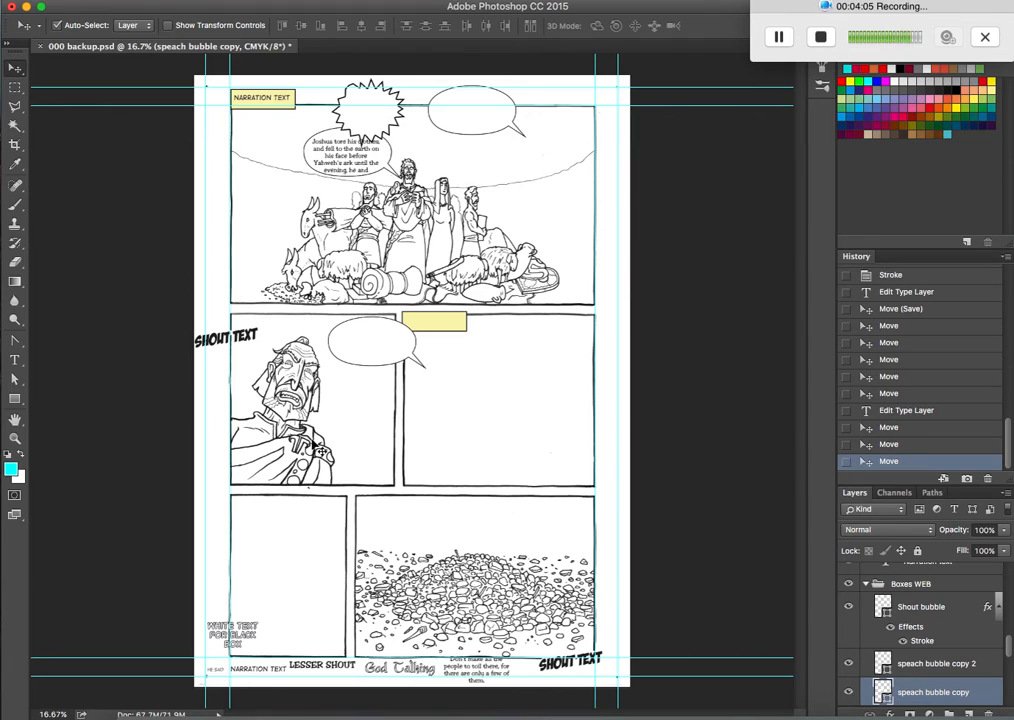
{"action": "mouse_move", "coordinate": [356, 480]}
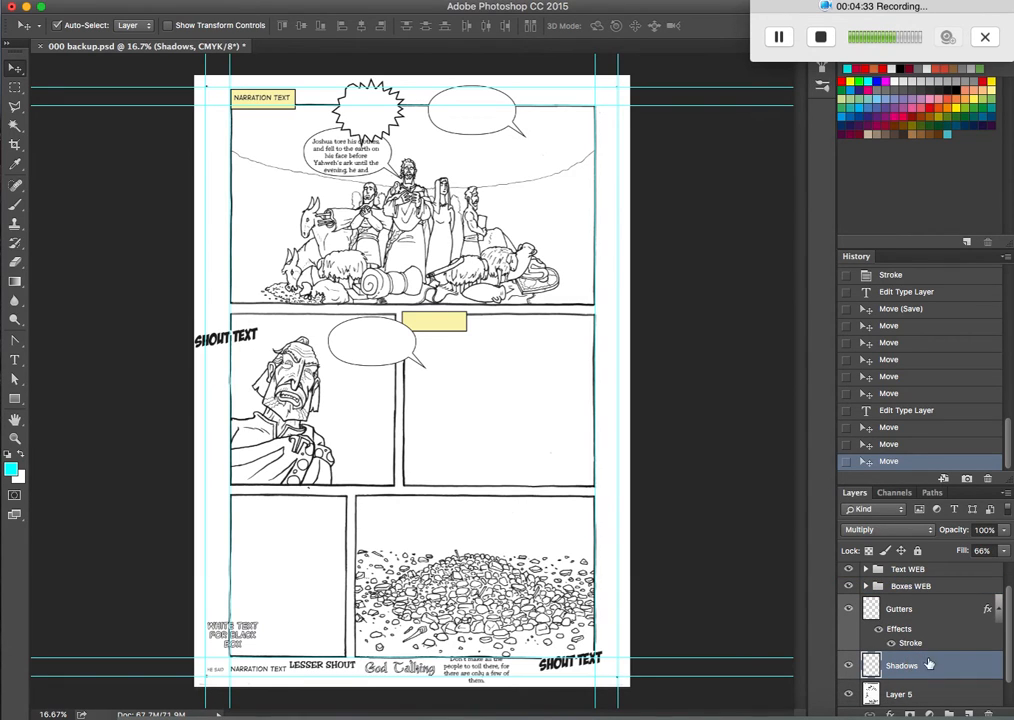
{"action": "mouse_move", "coordinate": [904, 538]}
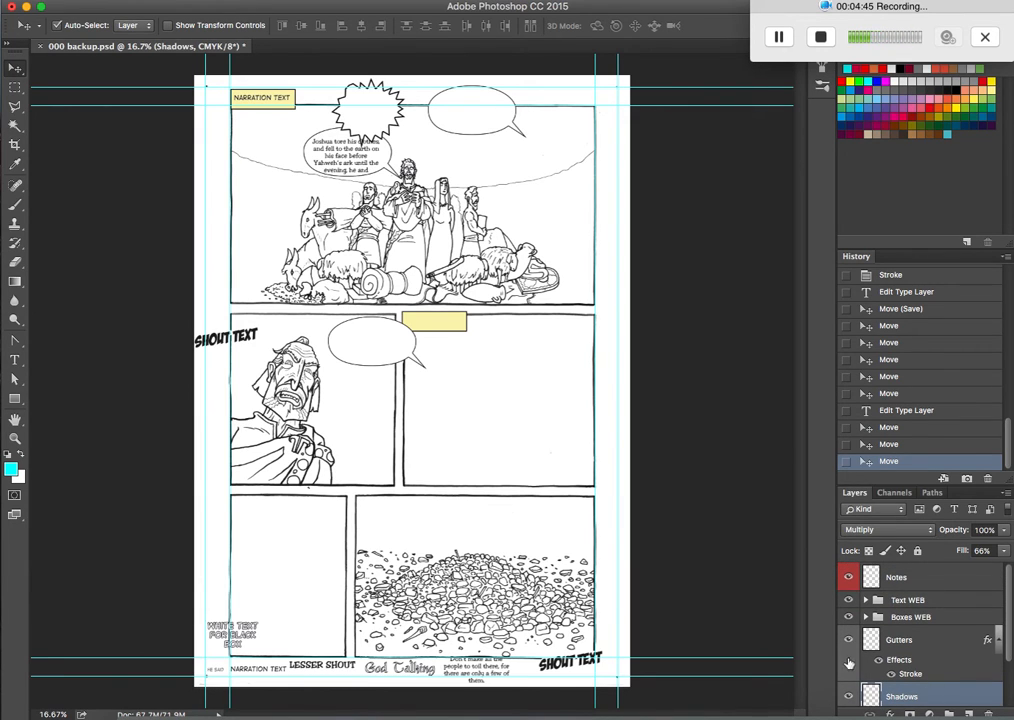
{"action": "mouse_move", "coordinate": [736, 630]}
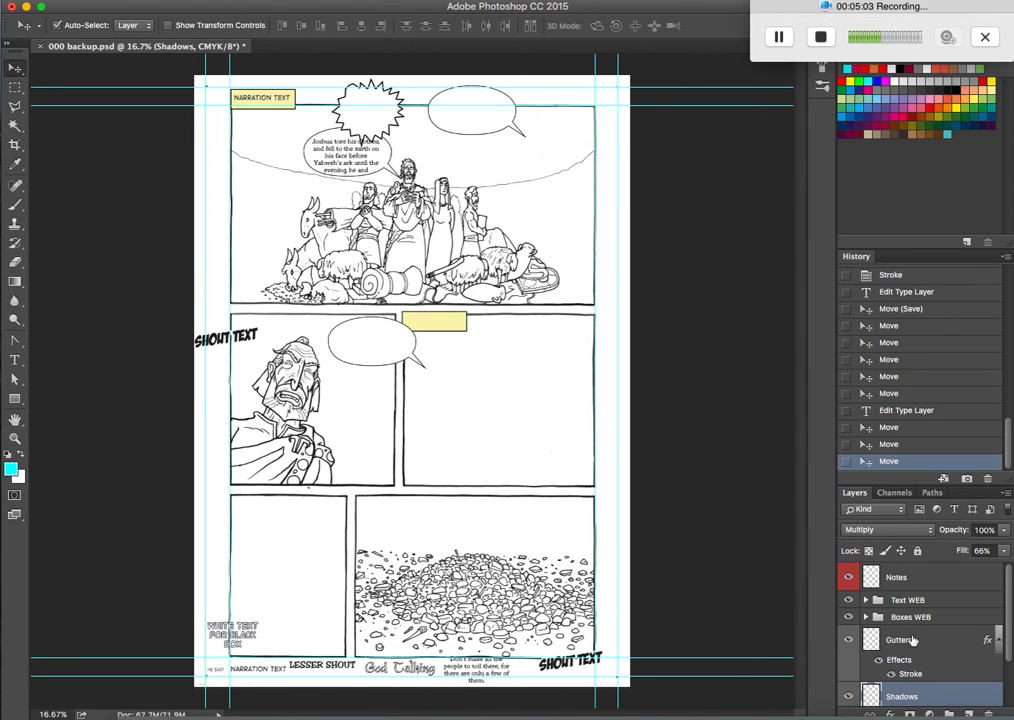
Hide the Text WEB and Notes groups so only the panel artwork remains visible
{"action": "left_click", "coordinate": [898, 640]}
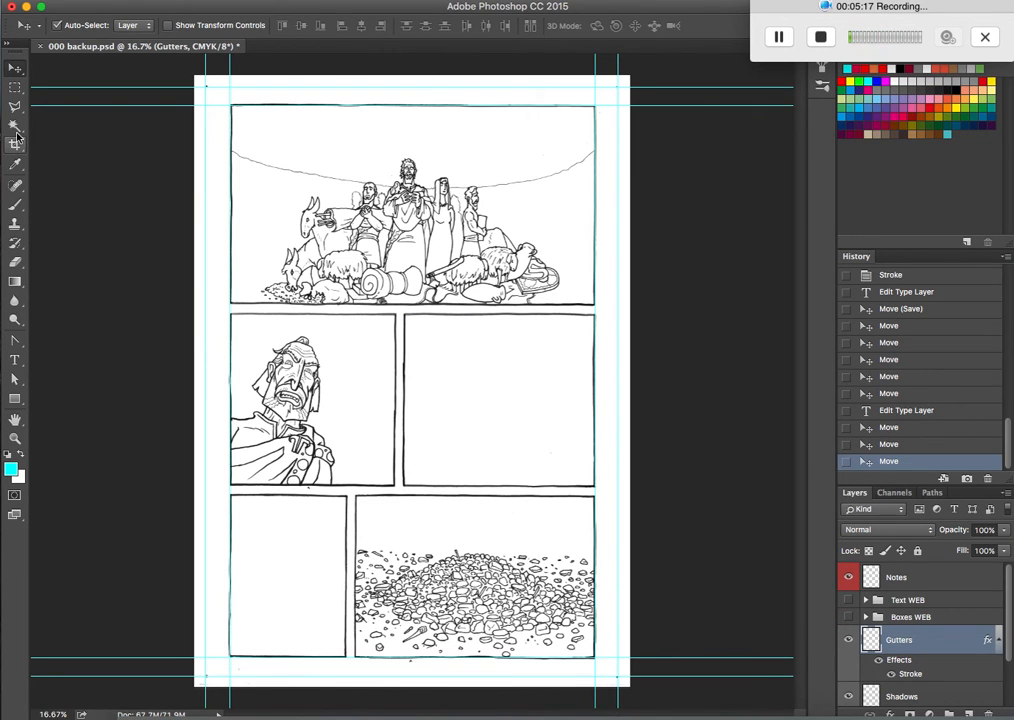
Magic Wand the gutter area, choose grey as foreground, fill it with the Gradient tool, then select Notes
{"action": "left_click", "coordinate": [16, 124]}
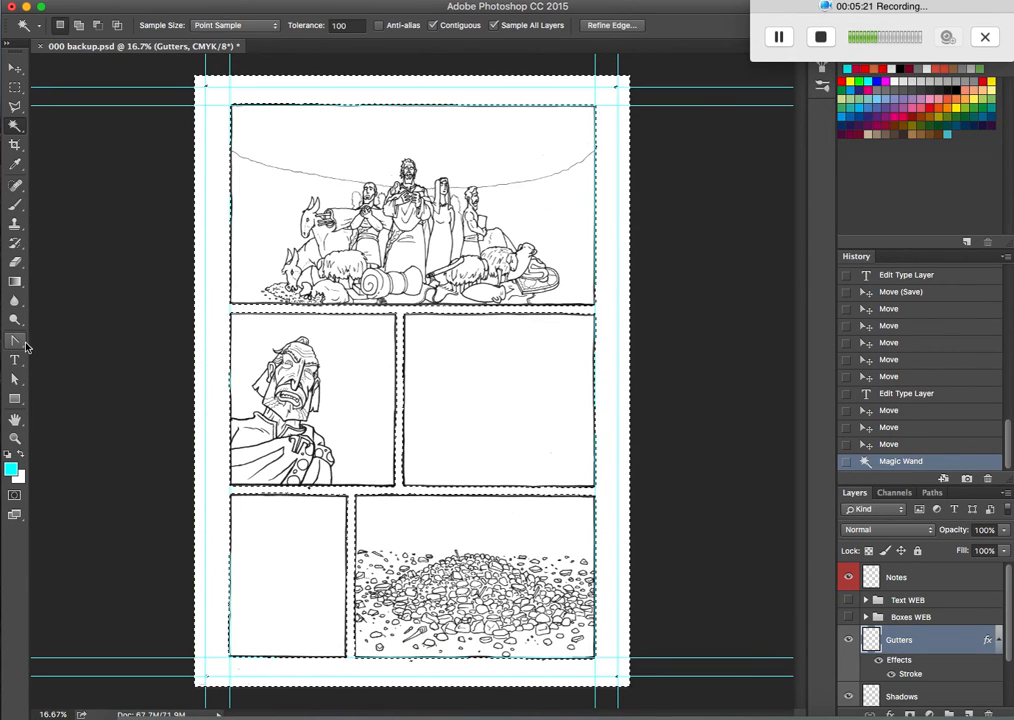
{"action": "left_click", "coordinate": [10, 472]}
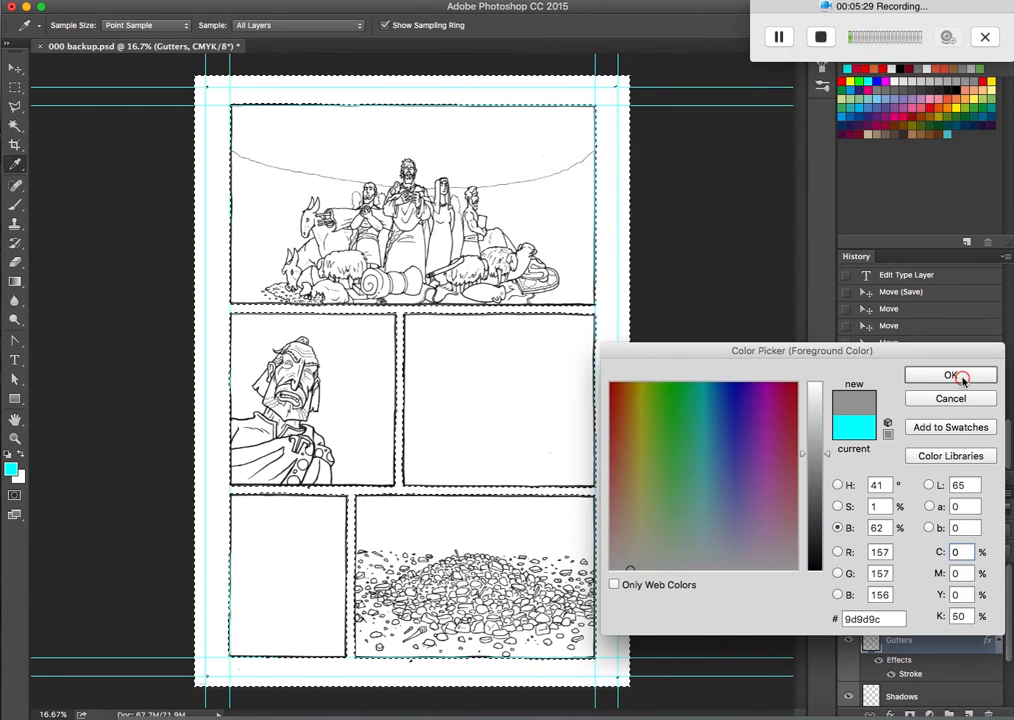
{"action": "left_click", "coordinate": [950, 374]}
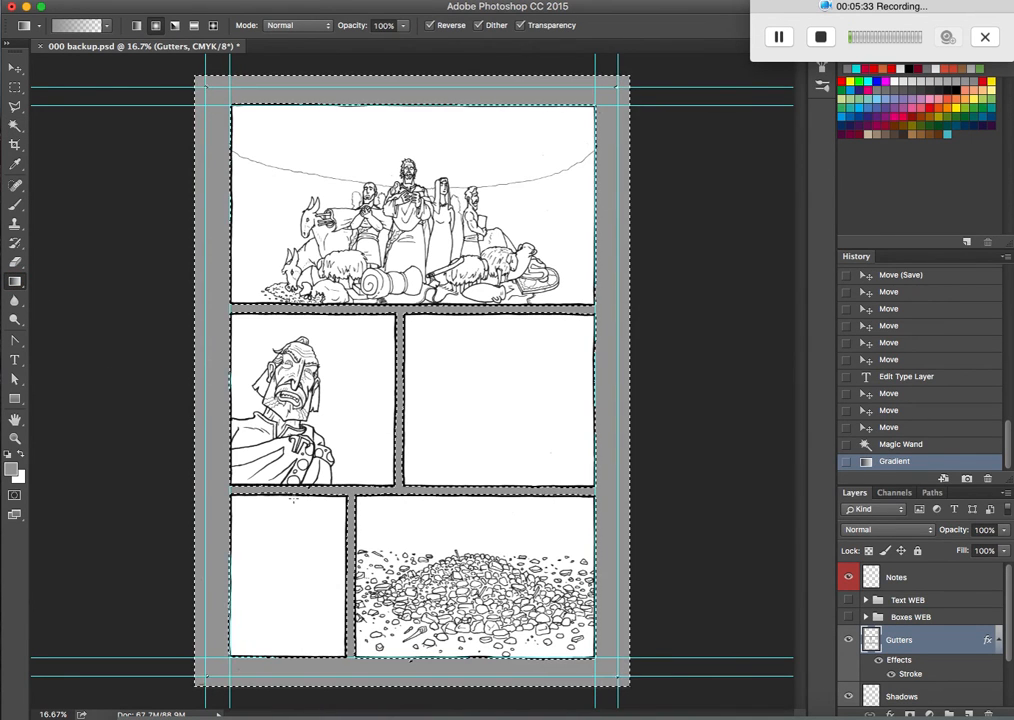
{"action": "left_click", "coordinate": [902, 692]}
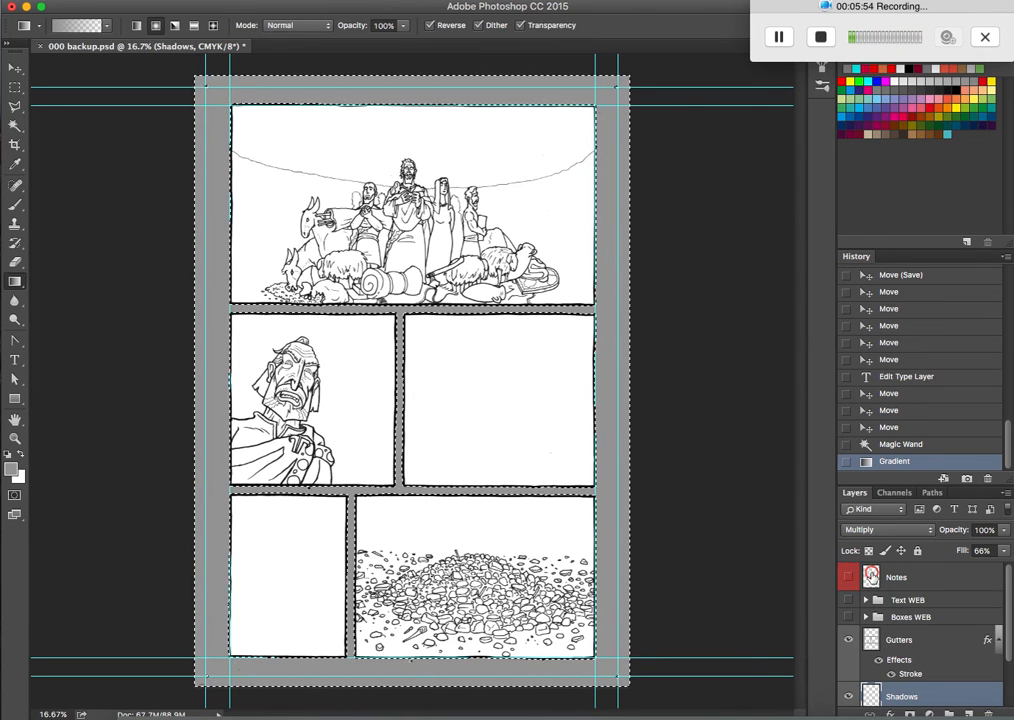
{"action": "left_click", "coordinate": [896, 576]}
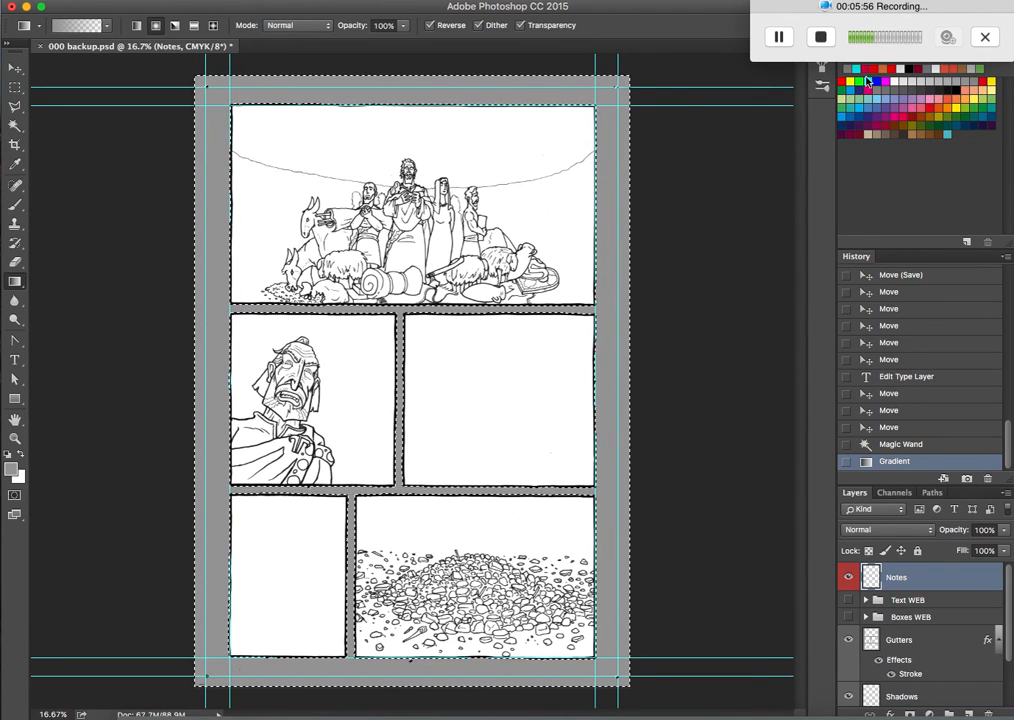
Show the Text WEB group again over the grey gutters and switch to the Brush Tool
{"action": "left_click", "coordinate": [888, 68]}
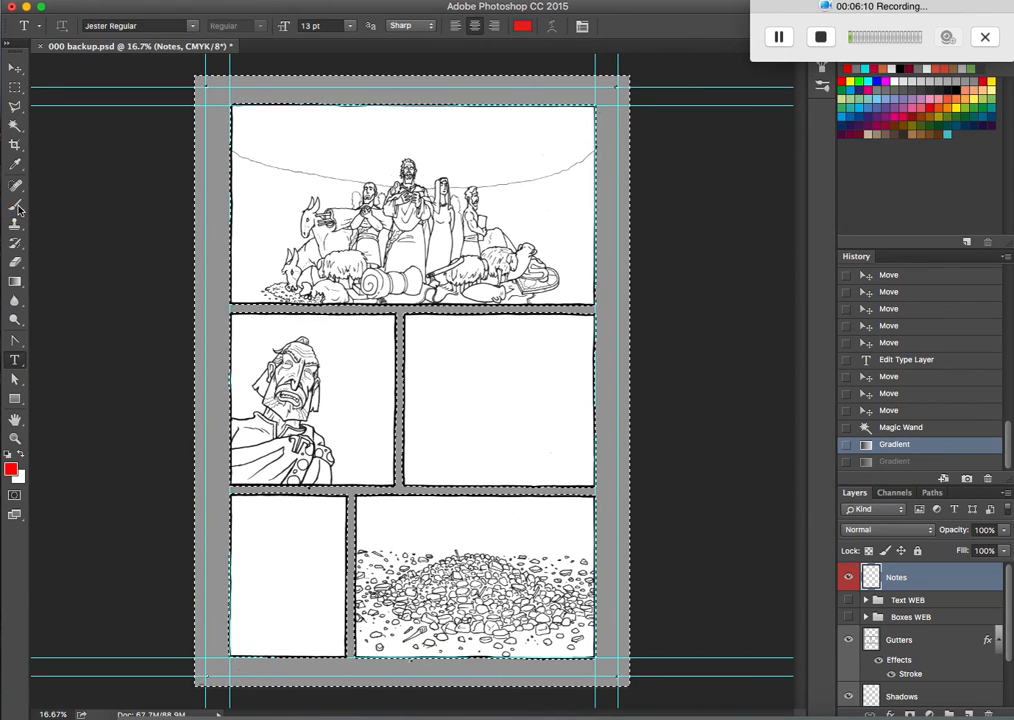
{"action": "left_click", "coordinate": [16, 204]}
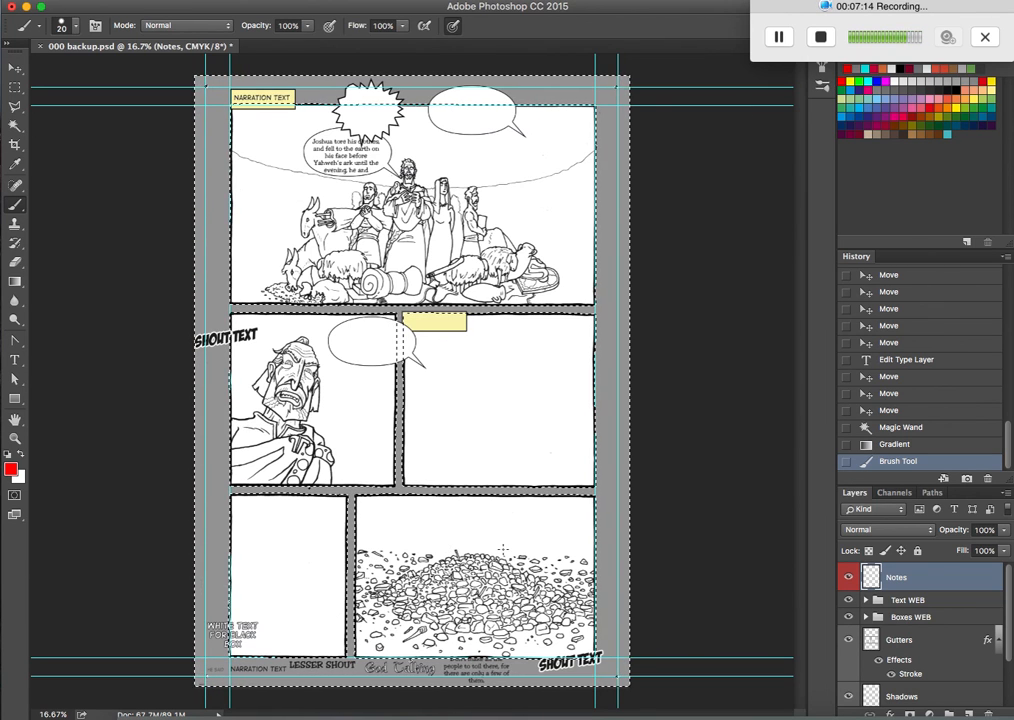
{"action": "mouse_move", "coordinate": [688, 510]}
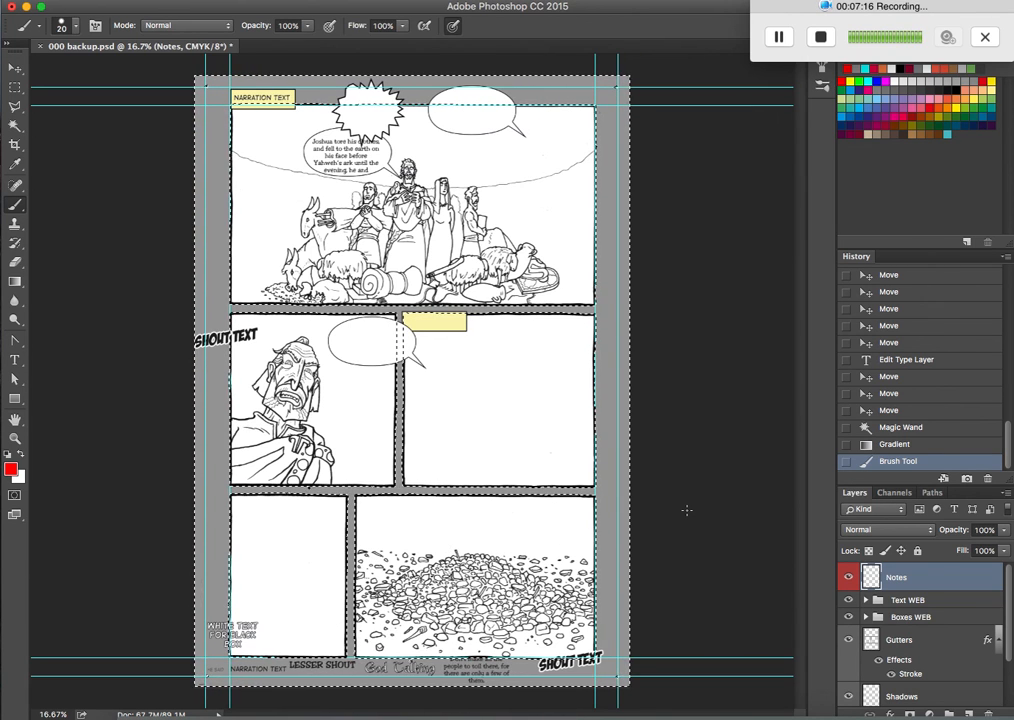